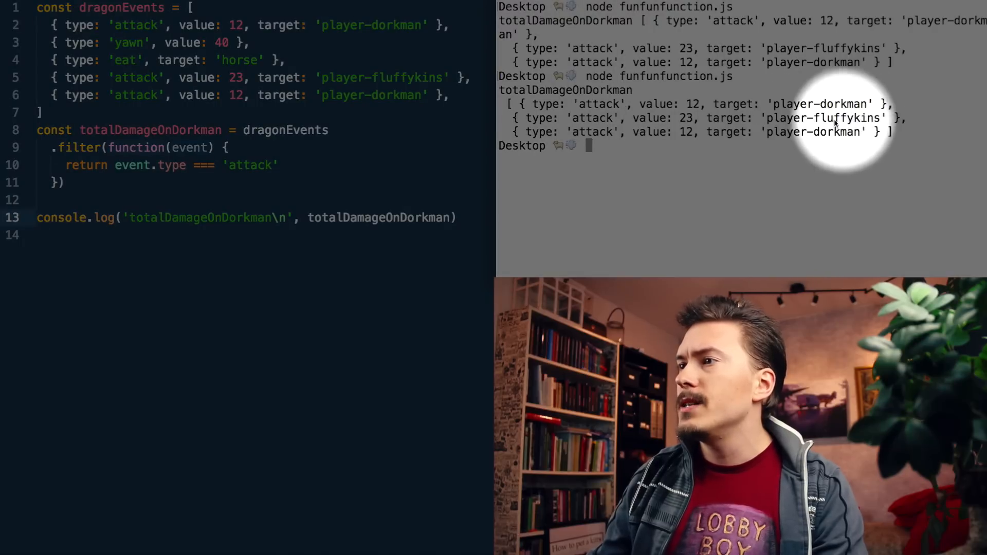
{"action": "mouse_move", "coordinate": [862, 122]}
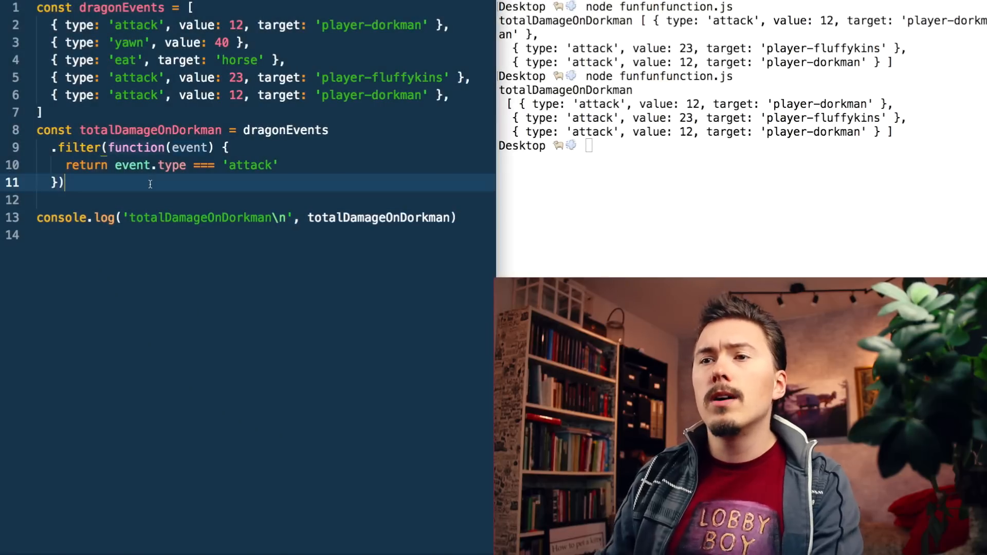
Chain a second .filter whose callback returns event.target === 'player-dorkman'.
{"action": "type", "text": ".filter(function("}
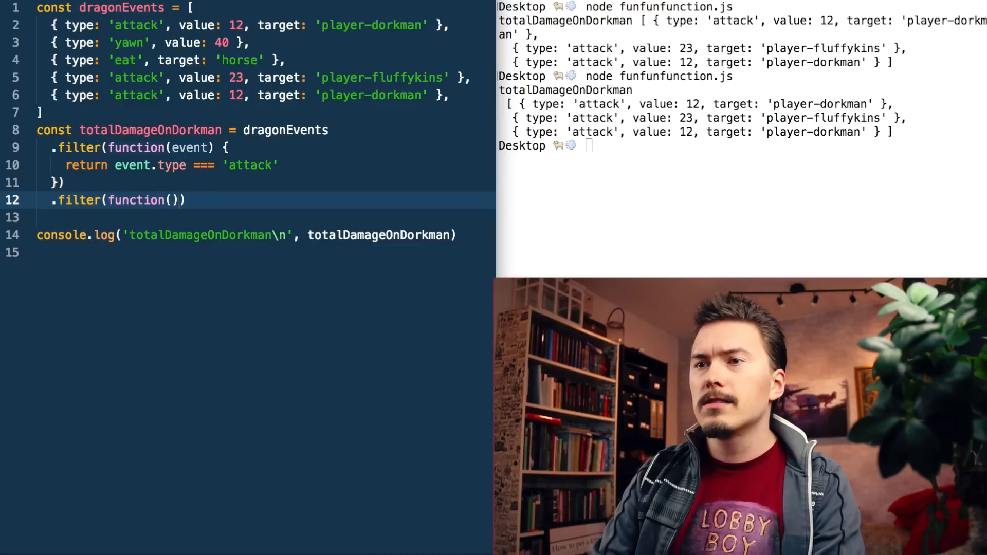
{"action": "type", "text": "event"}
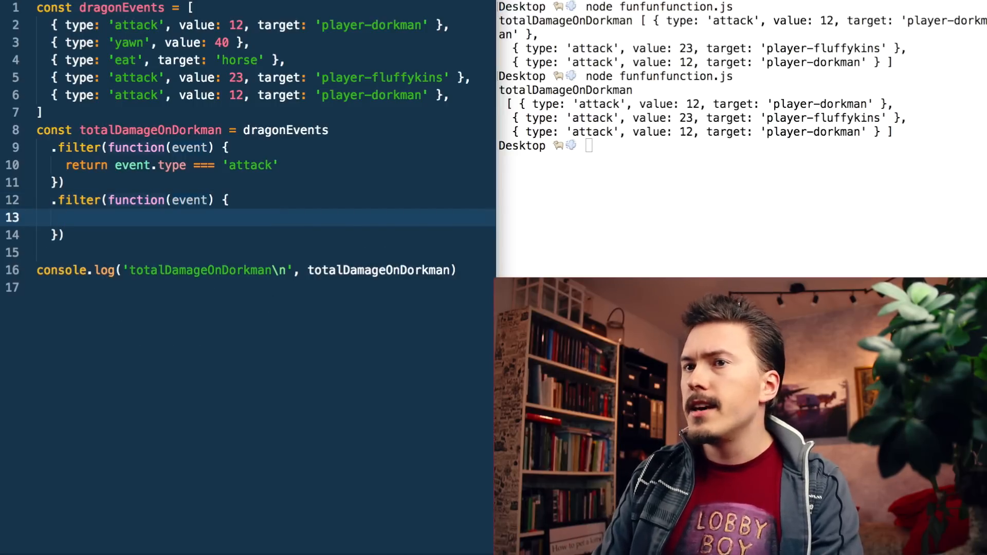
{"action": "type", "text": "return event.ta"}
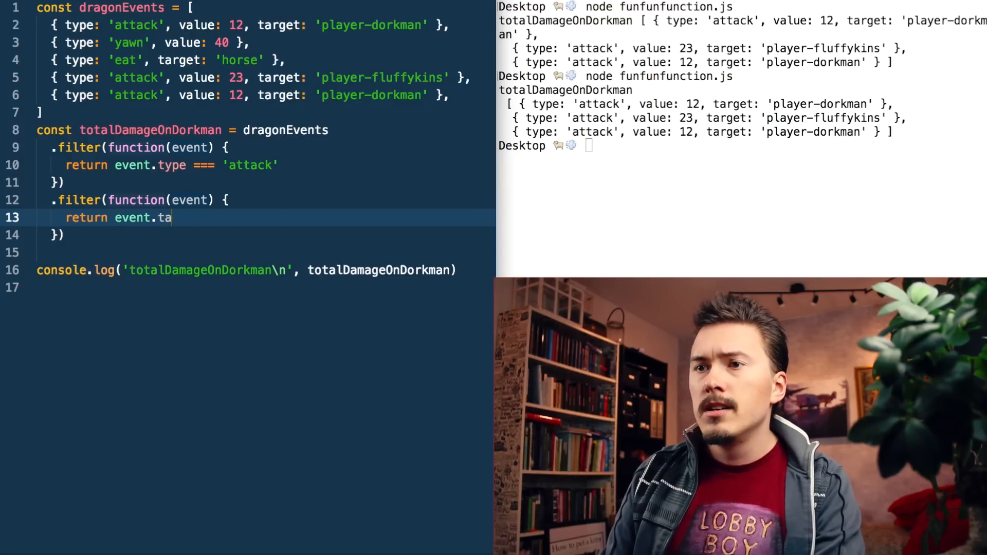
{"action": "type", "text": "rget === 'plau"}
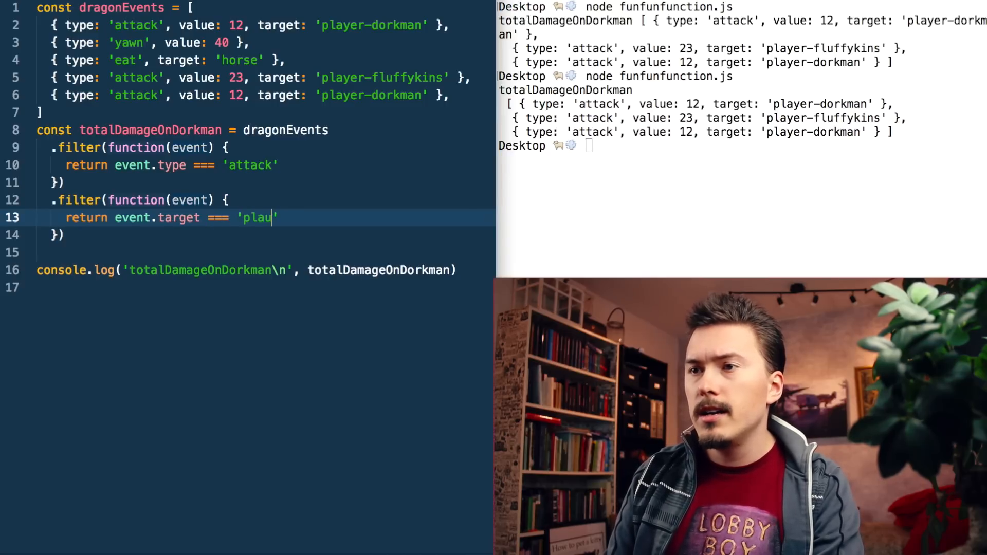
{"action": "type", "text": "player-do"}
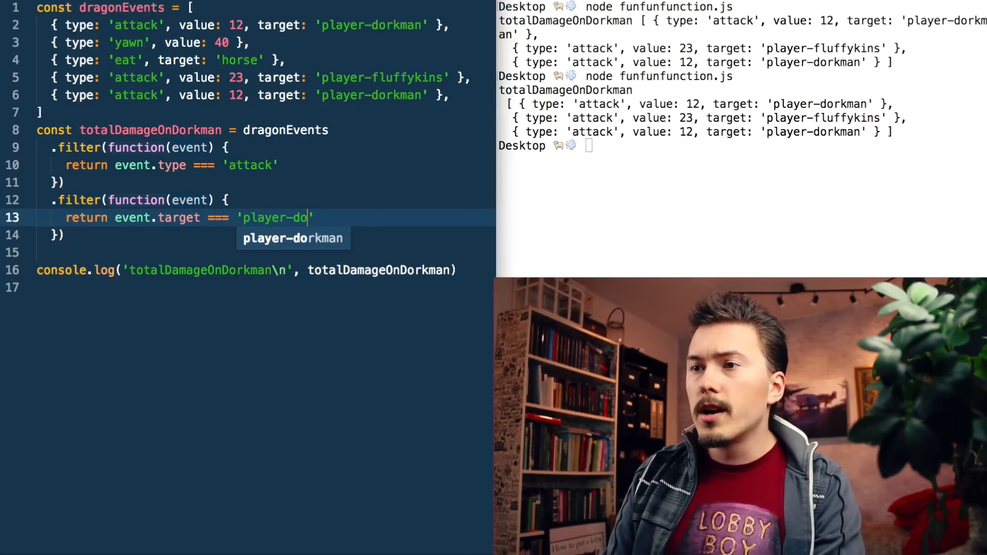
{"action": "key", "text": "Tab"}
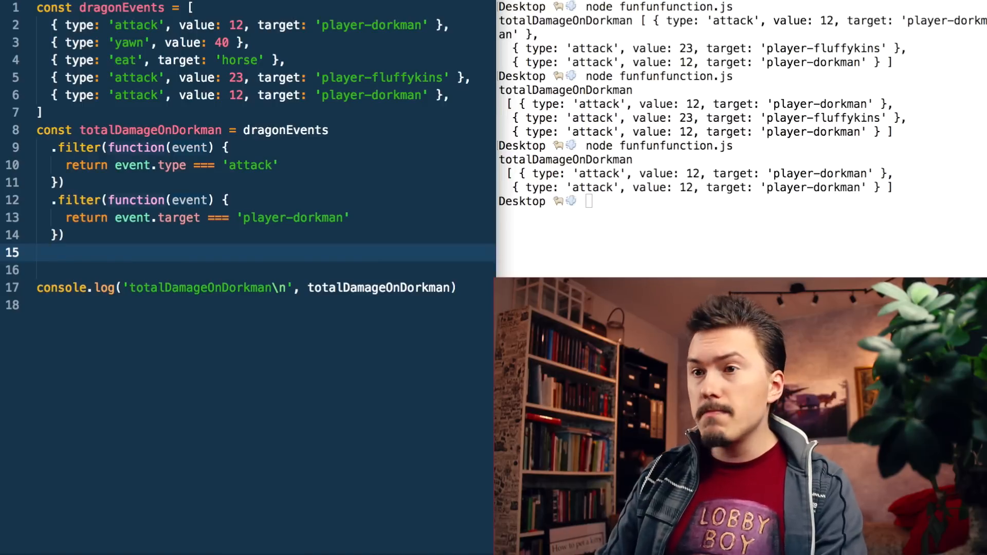
Append .map(function(event) { return event.value }) to the chain.
{"action": "type", "text": ".map"}
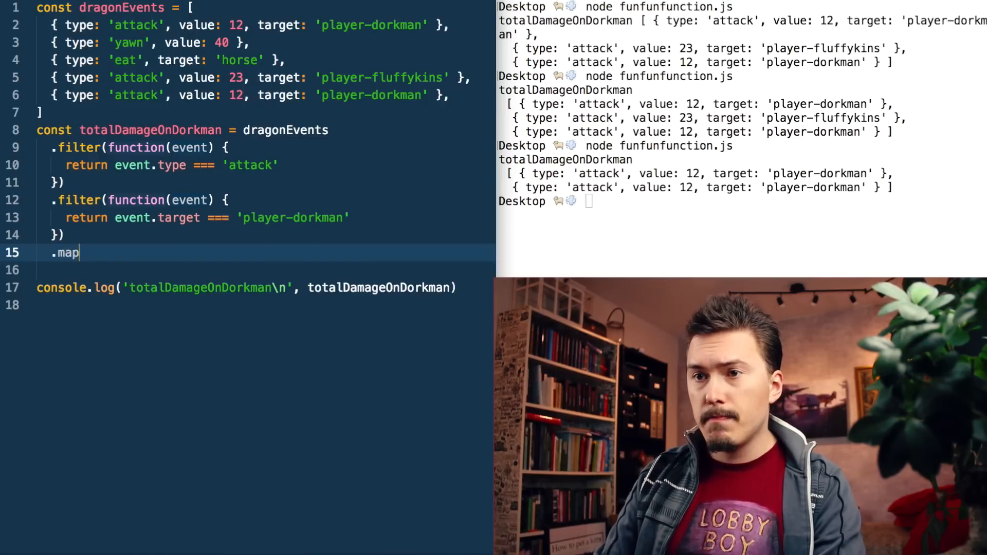
{"action": "type", "text": "(function() {"}
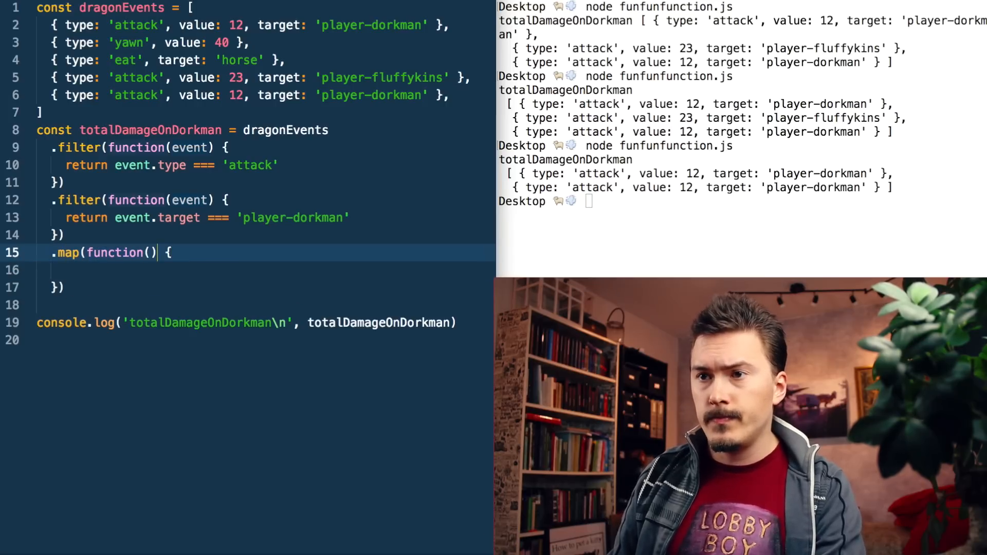
{"action": "type", "text": "event"}
{"action": "left_click", "coordinate": [263, 271]}
{"action": "type", "text": "return e"}
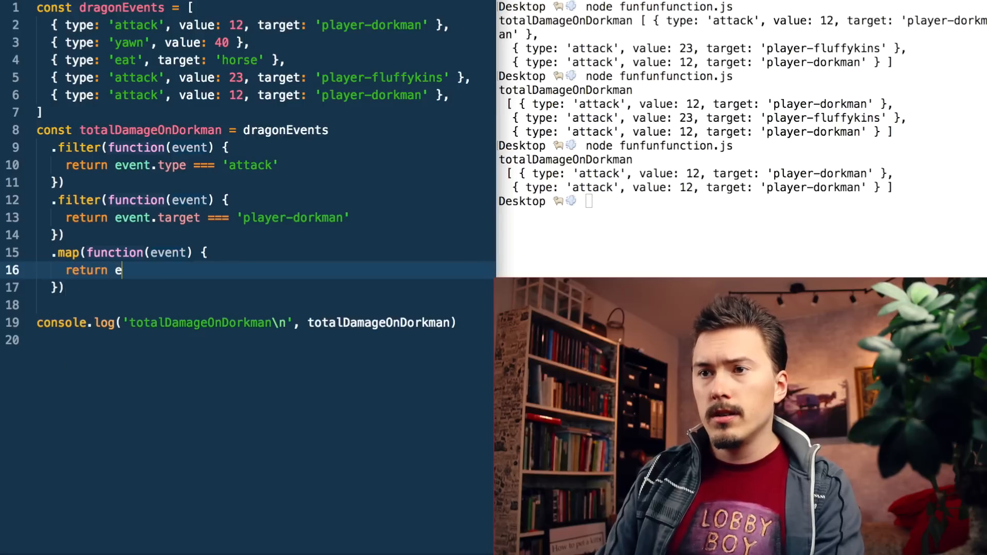
{"action": "type", "text": "vent."}
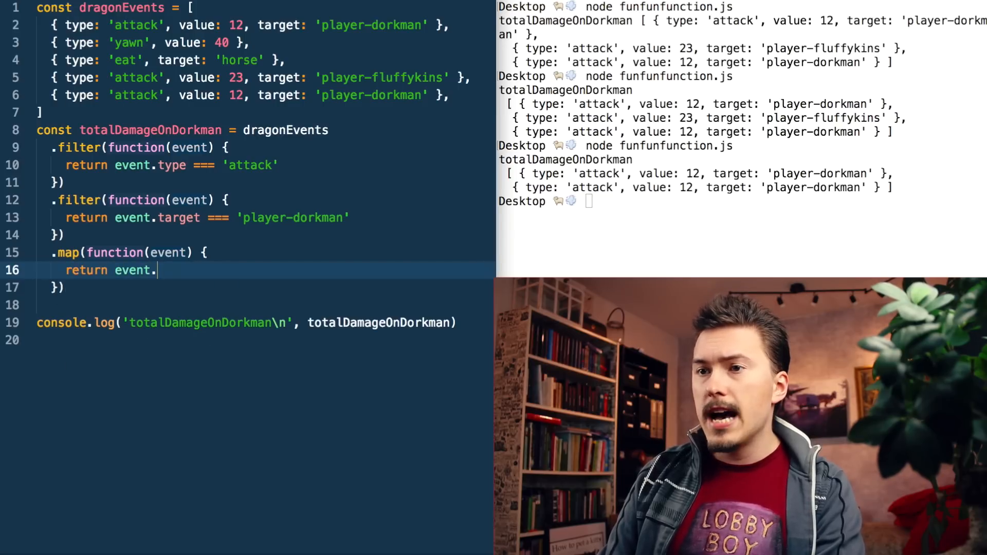
{"action": "type", "text": "value"}
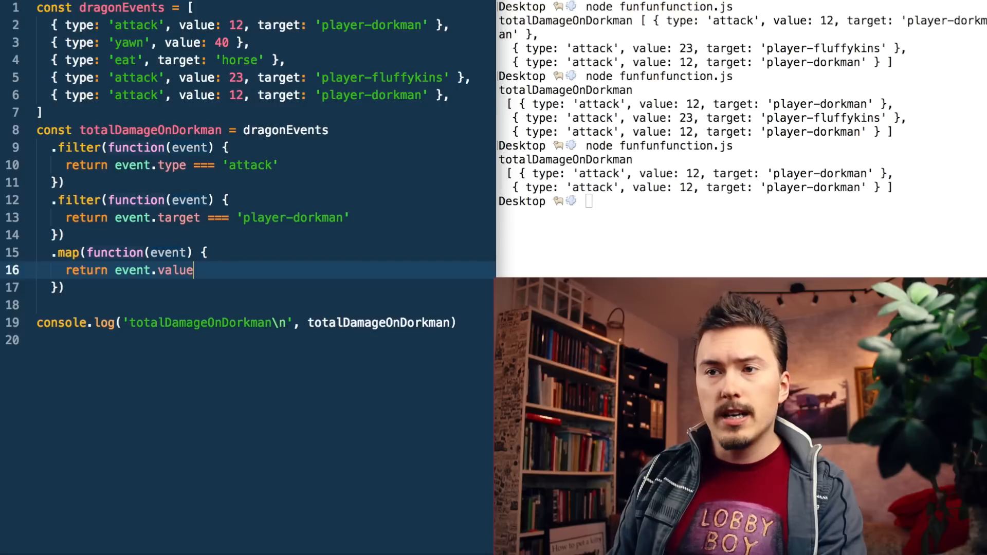
{"action": "key", "text": "enter"}
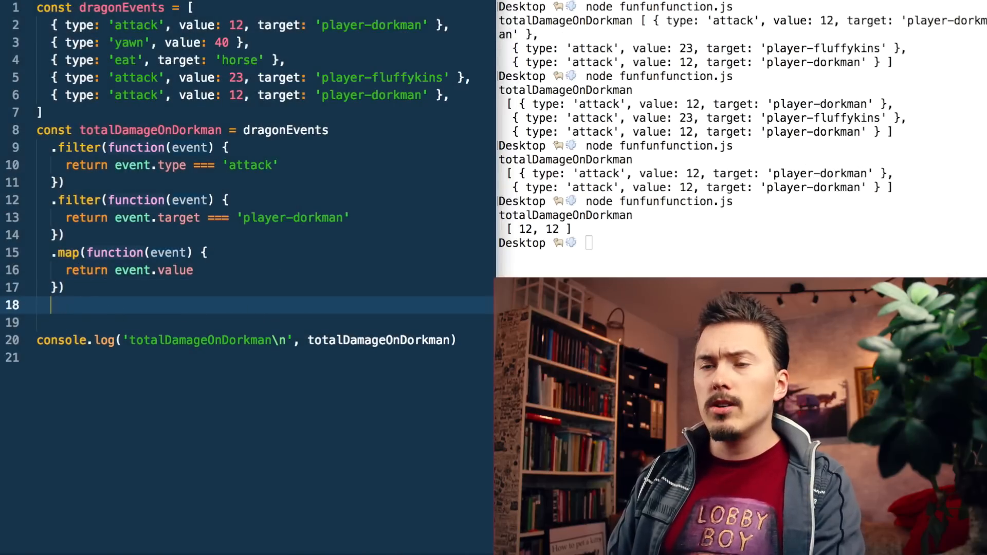
Append .reduce(function(prev, value) {...}) computing (prev || 0) + value.
{"action": "type", "text": ".reduce("}
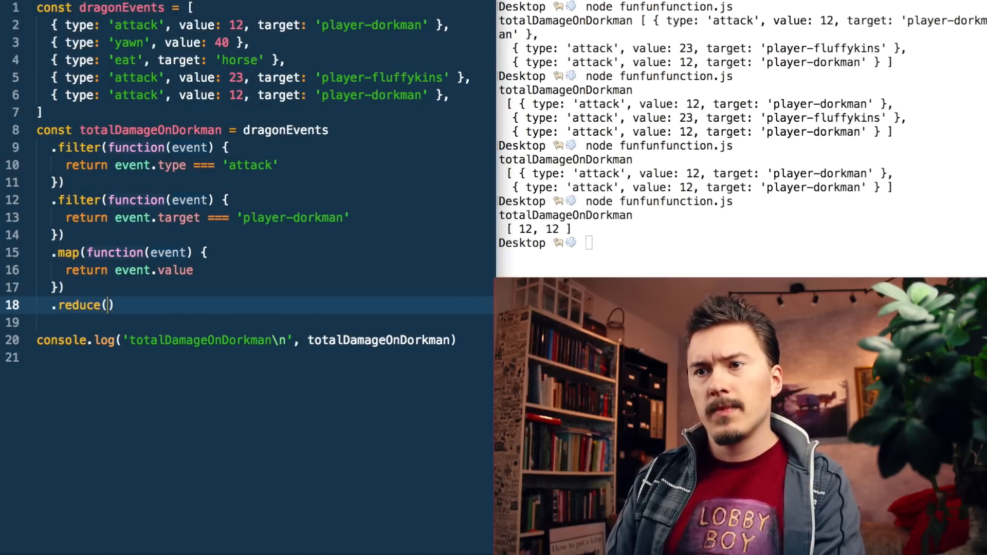
{"action": "type", "text": "function"}
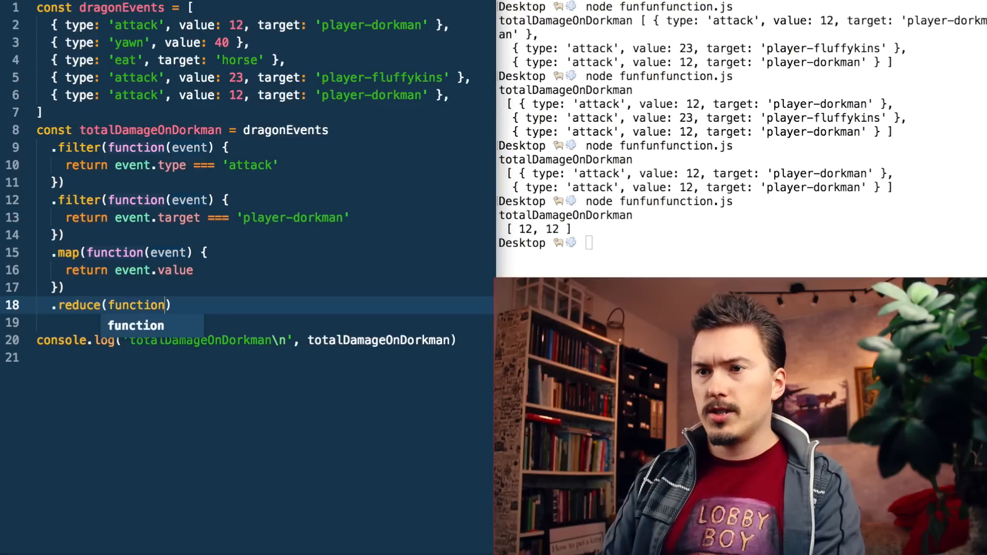
{"action": "type", "text": "() {"}
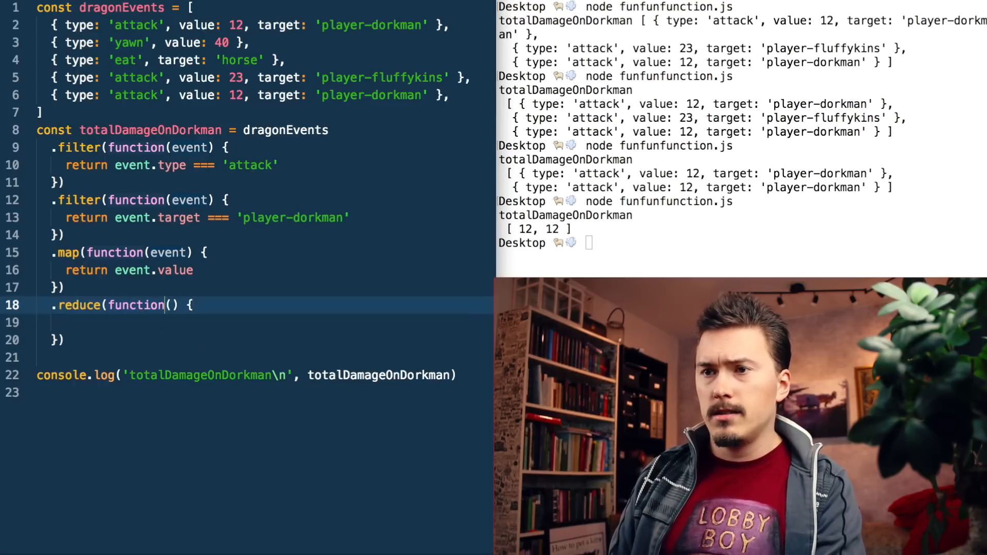
{"action": "type", "text": "prev, value"}
{"action": "left_click", "coordinate": [262, 321]}
{"action": "type", "text": "reduce ("}
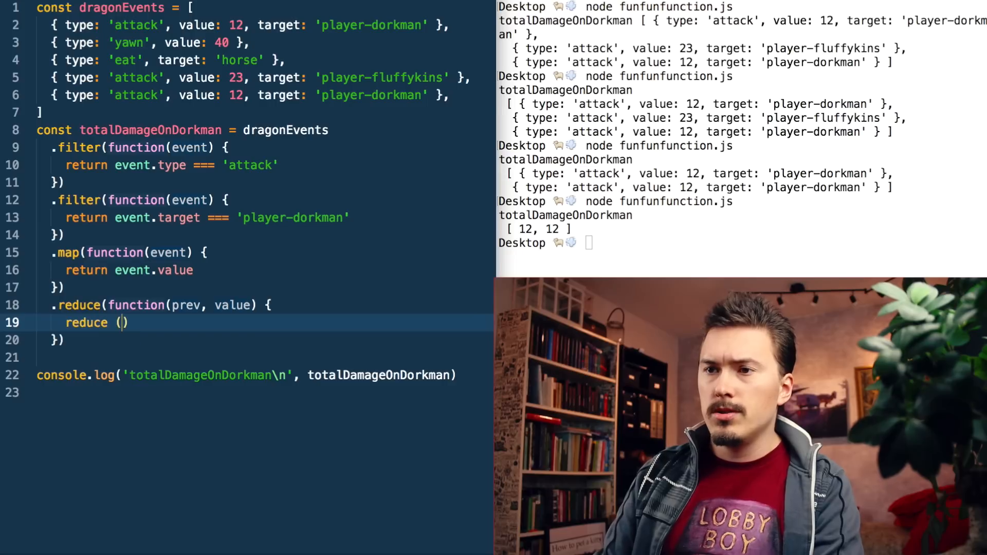
{"action": "type", "text": "prev ||"}
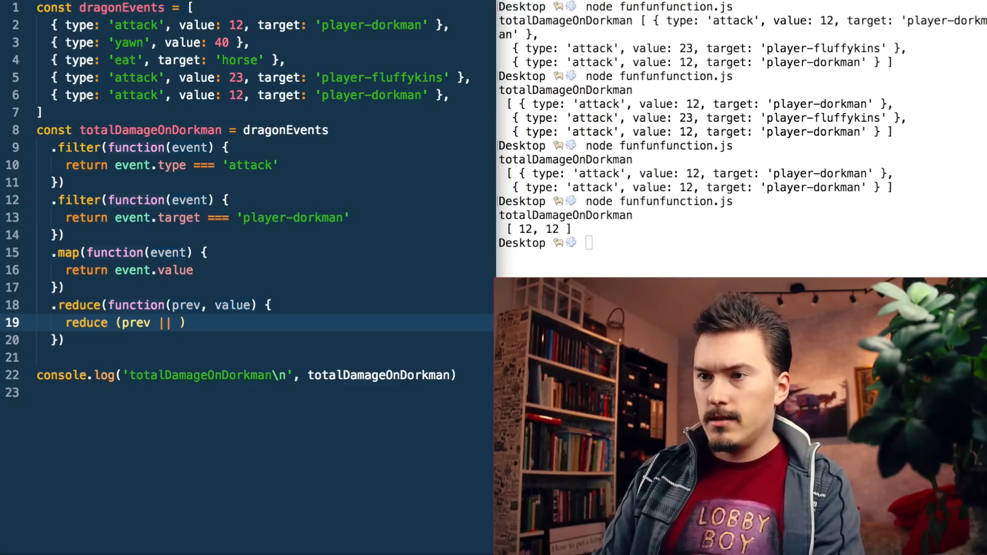
{"action": "type", "text": "0"}
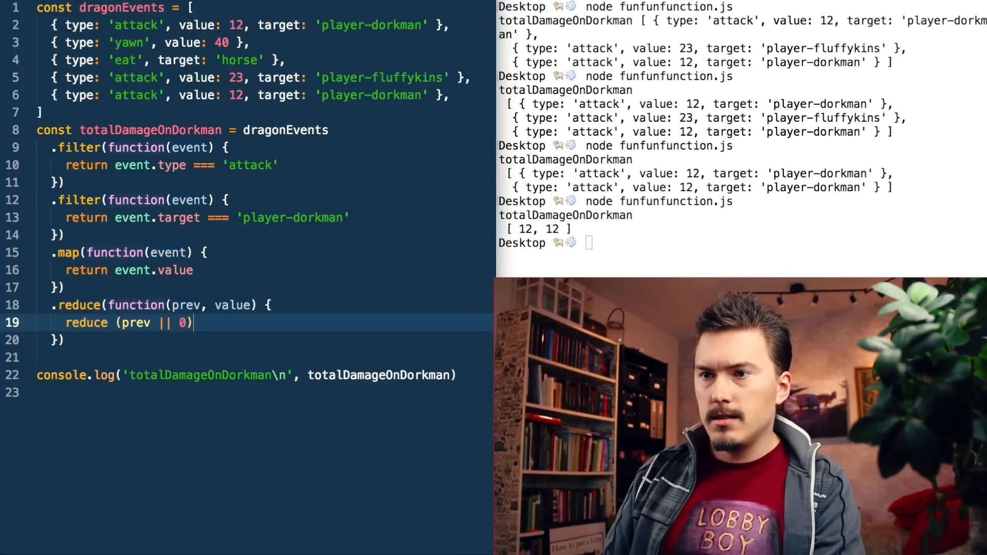
{"action": "type", "text": "0+"}
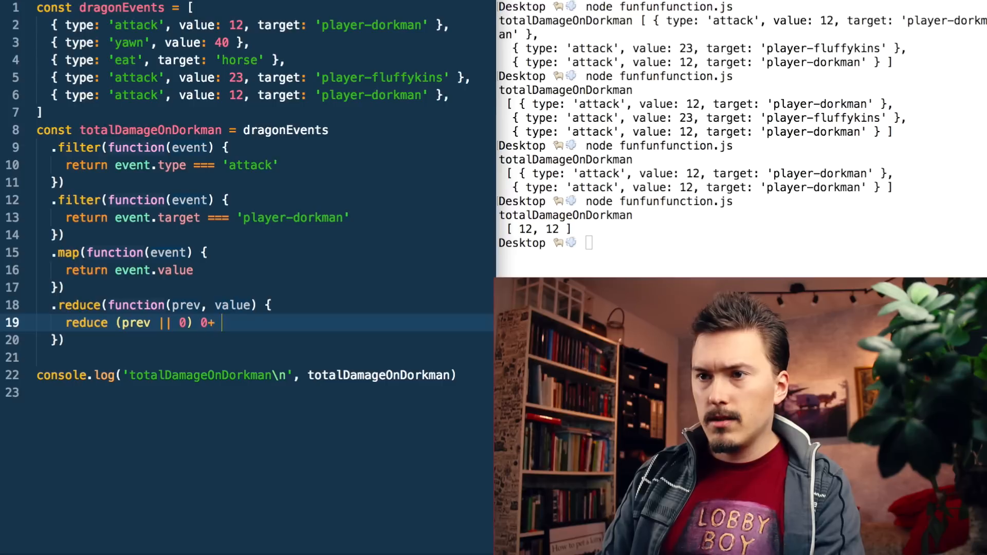
{"action": "type", "text": "value"}
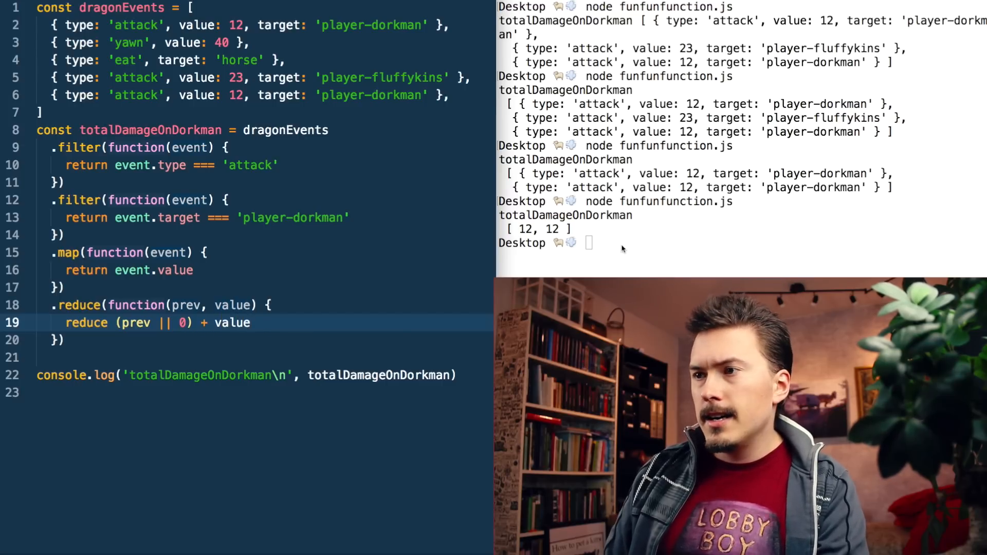
Run node funfunfunction.js, hit an error, and select the misused 'reduce' word to replace it with return.
{"action": "type", "text": "node funfunfunction.js"}
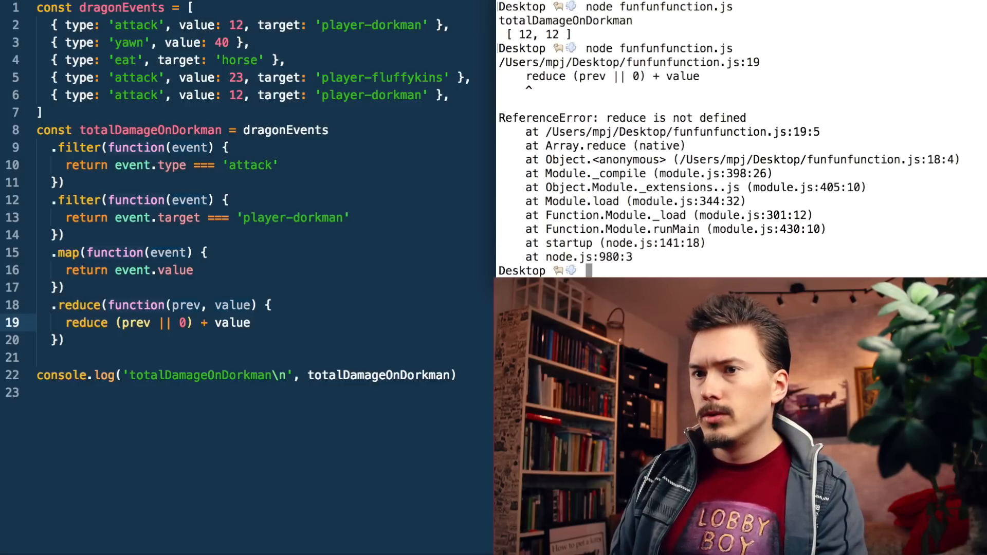
{"action": "left_click", "coordinate": [85, 321]}
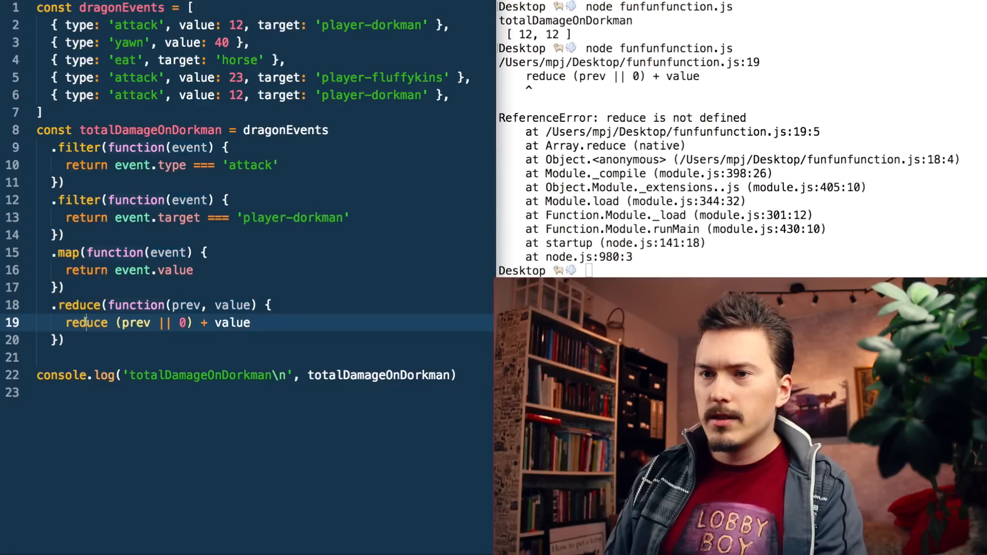
{"action": "double_click", "coordinate": [87, 322]}
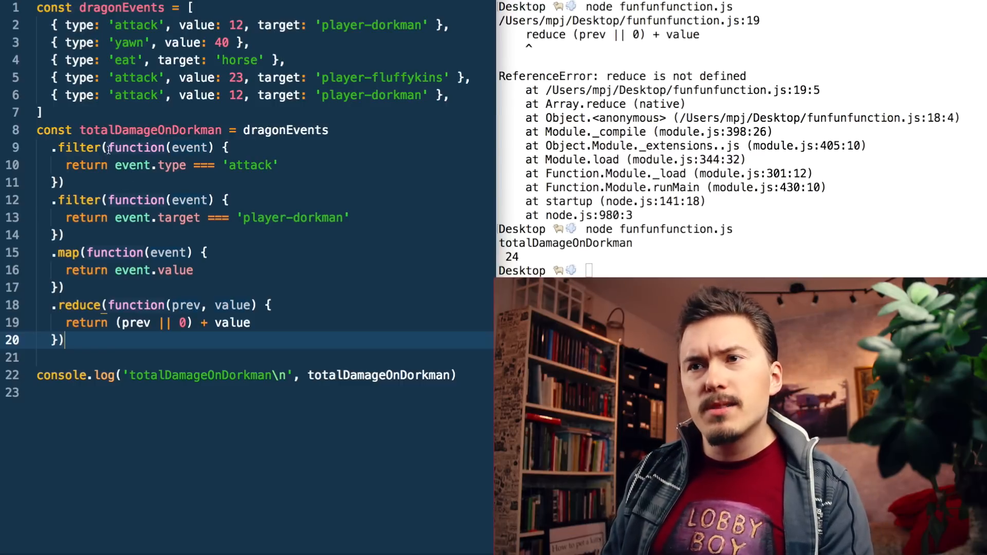
{"action": "double_click", "coordinate": [132, 164]}
{"action": "type", "text": "&&"}
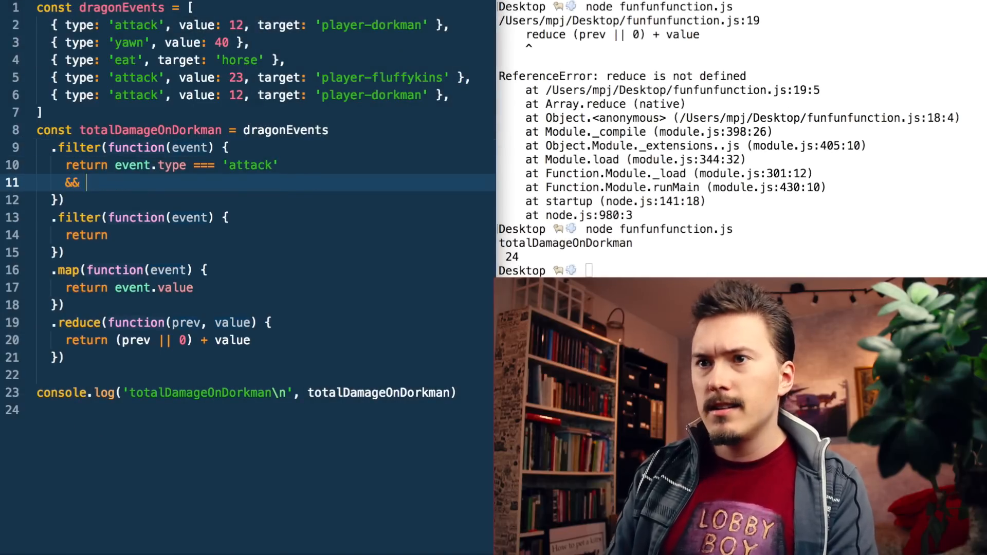
{"action": "type", "text": "event.target === 'player-dorkman'"}
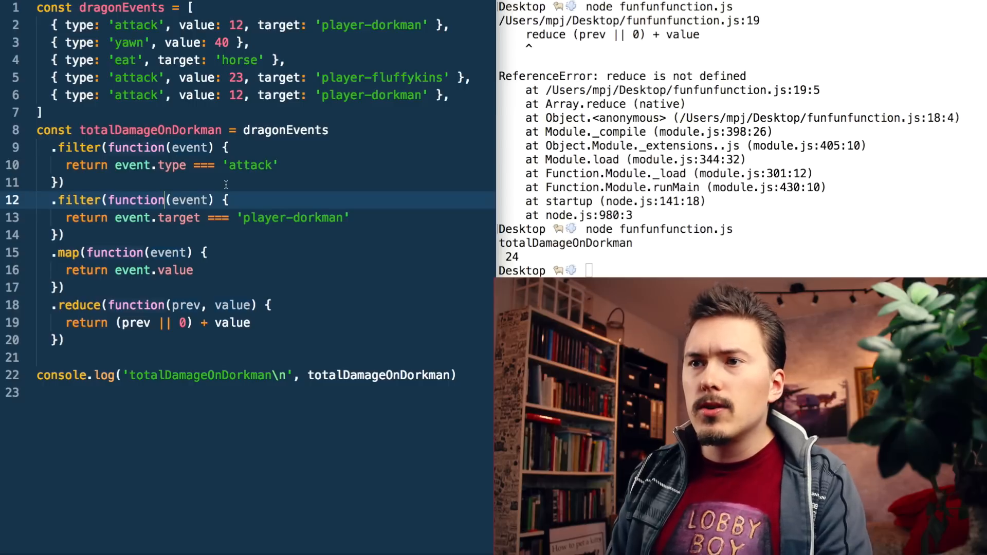
Name the filter callbacks isDorkman and isAttack, then move to the first filter for arrow conversion.
{"action": "type", "text": "is"}
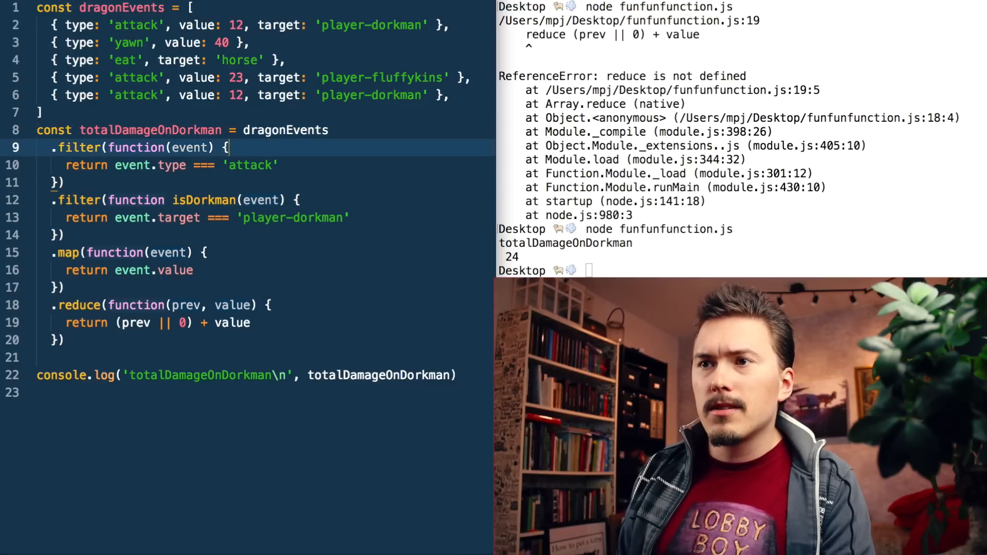
{"action": "type", "text": "isAttack"}
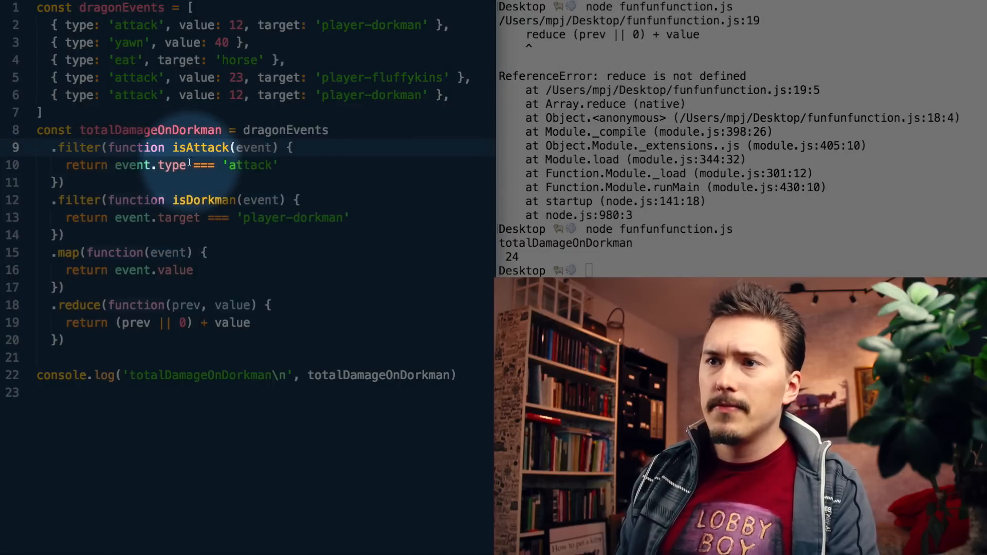
{"action": "left_click", "coordinate": [229, 147]}
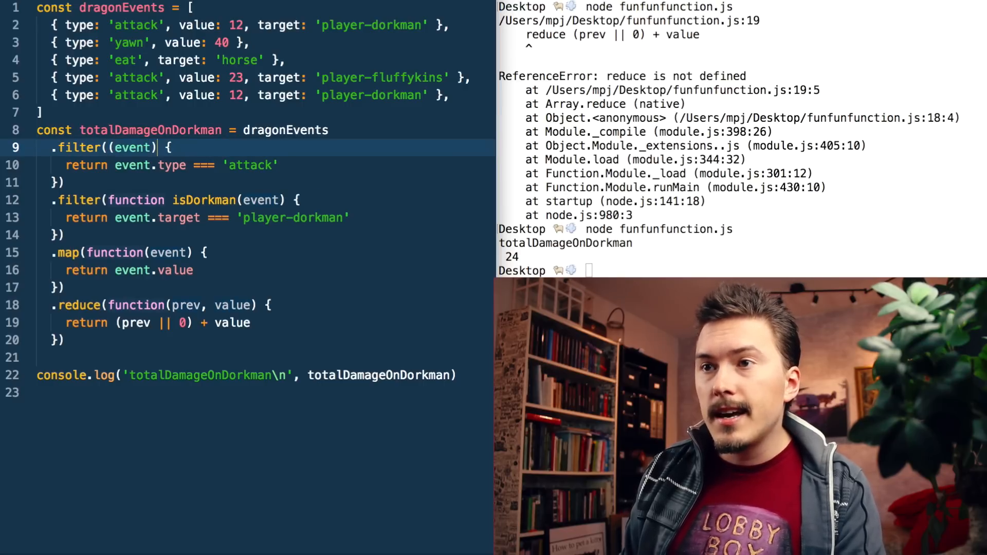
Convert the filter and map callbacks to arrow form, removing 'function' and inserting =>.
{"action": "type", "text": "=> {"}
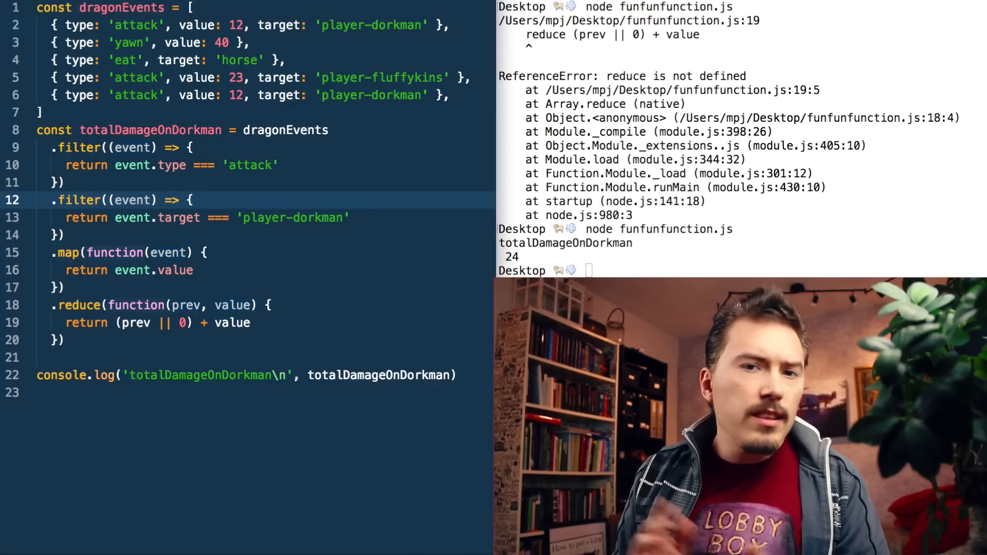
{"action": "left_click", "coordinate": [108, 253]}
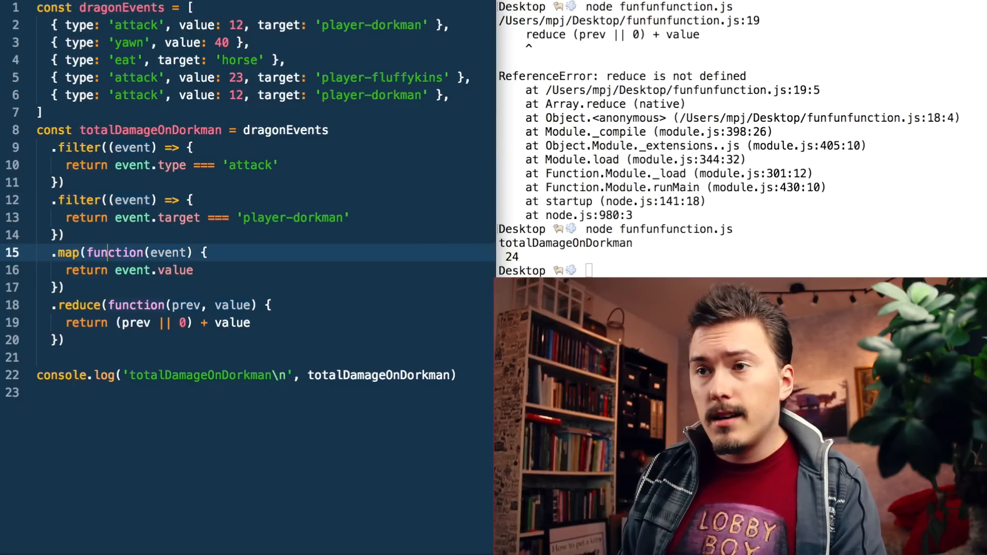
{"action": "key", "text": "Backspace"}
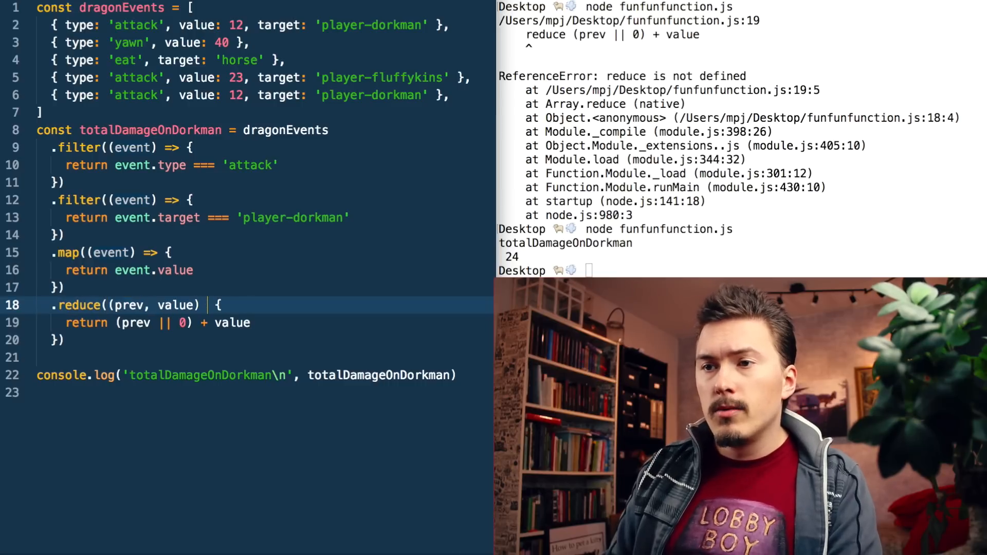
{"action": "type", "text": "=>"}
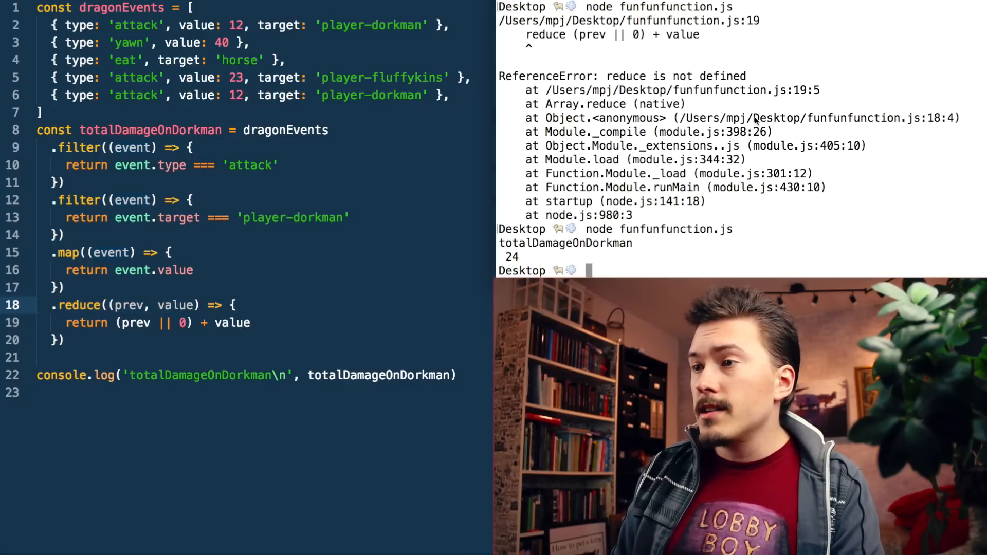